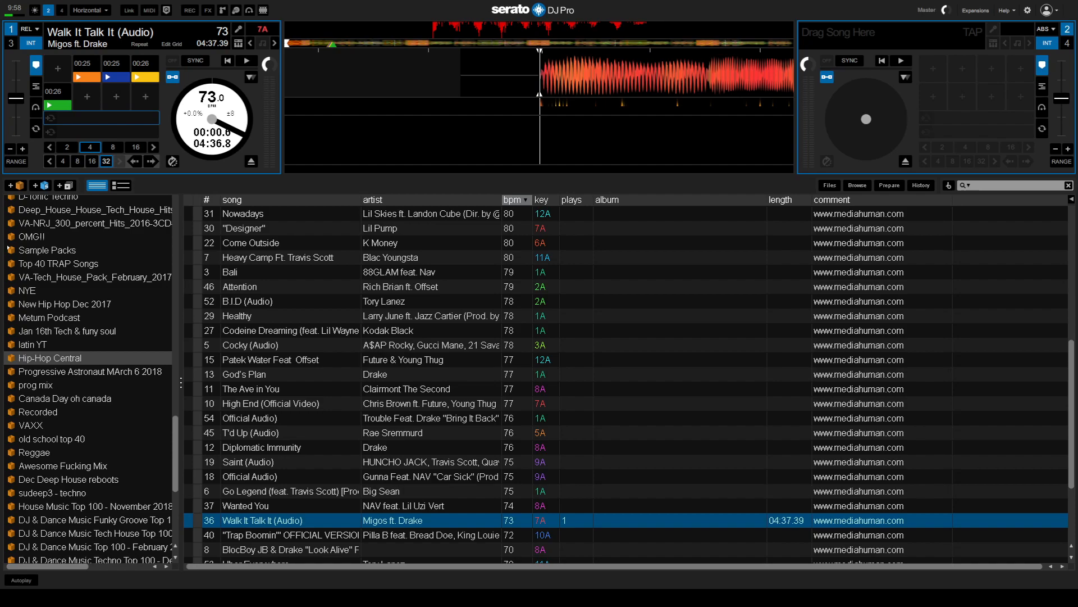
mouse_move(733, 580)
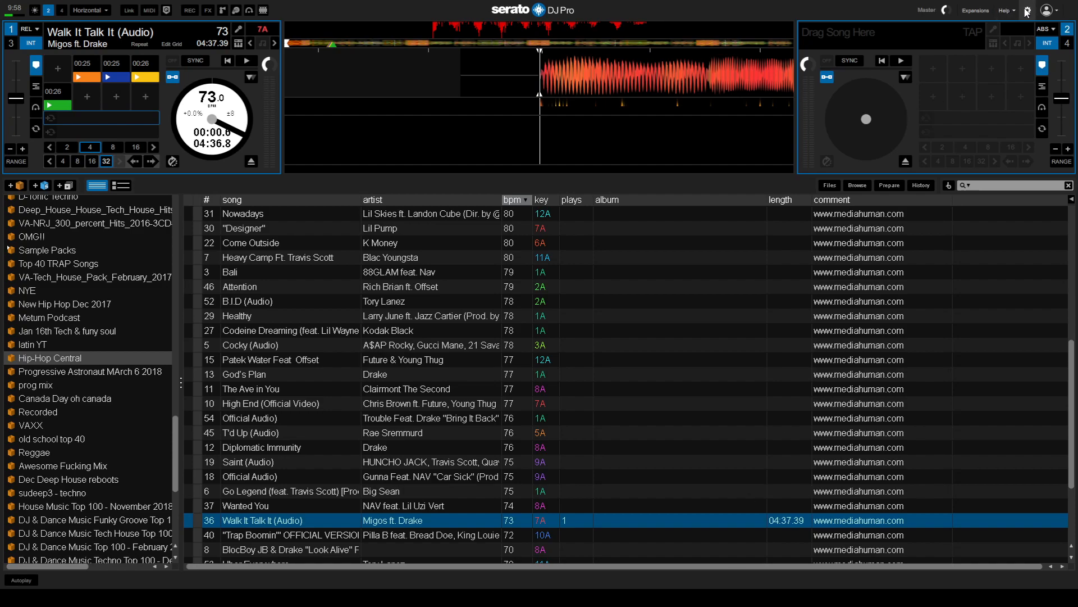
Bring up the Setup screen on the DJ Preferences page.
click(1025, 10)
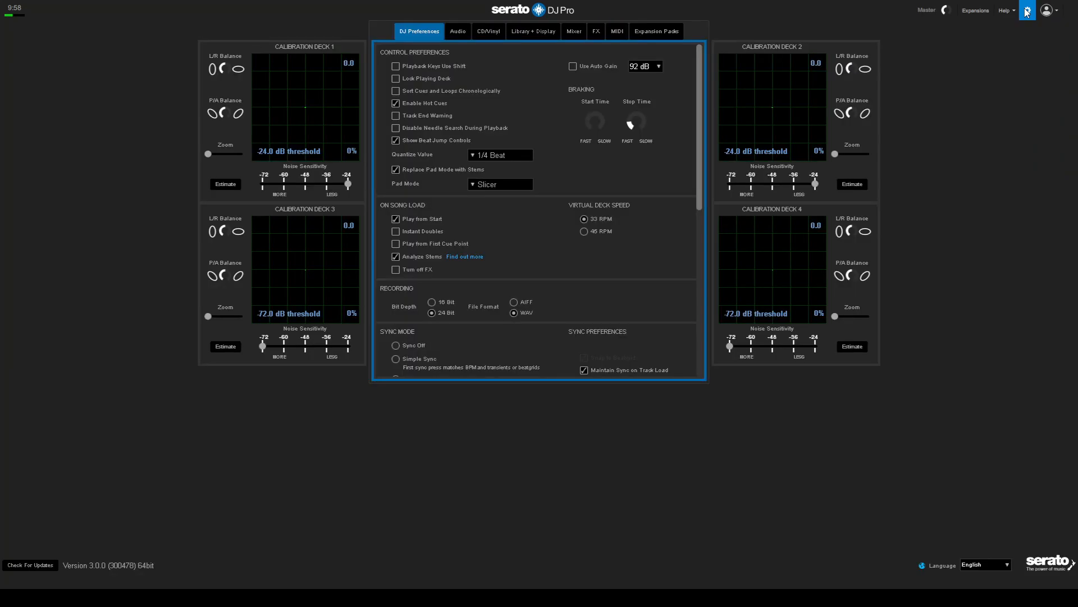
mouse_move(608, 48)
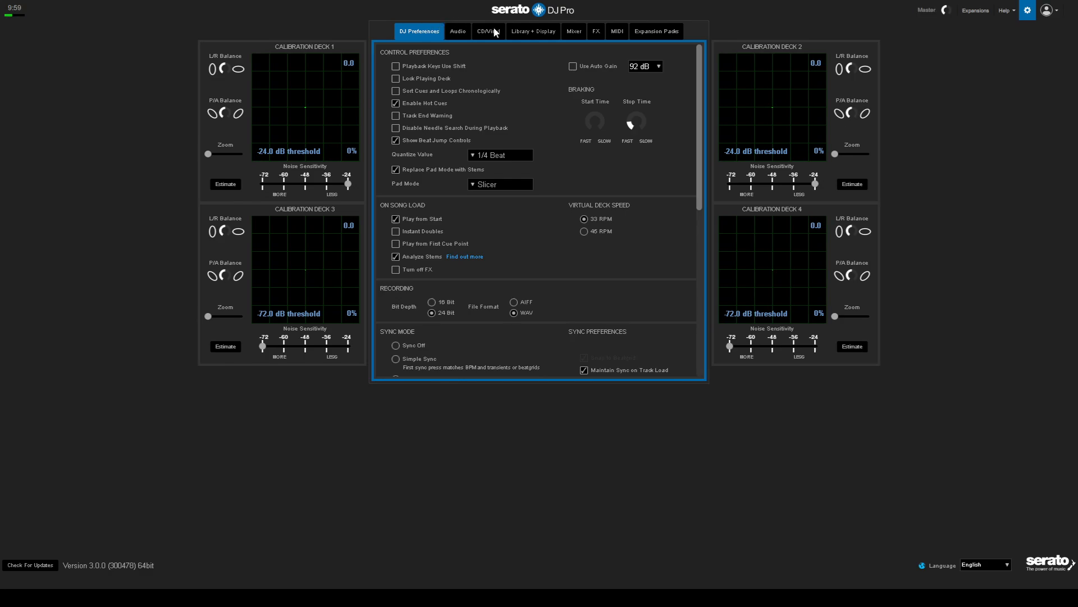
Switch the Setup screen to the Library + Display page.
click(533, 31)
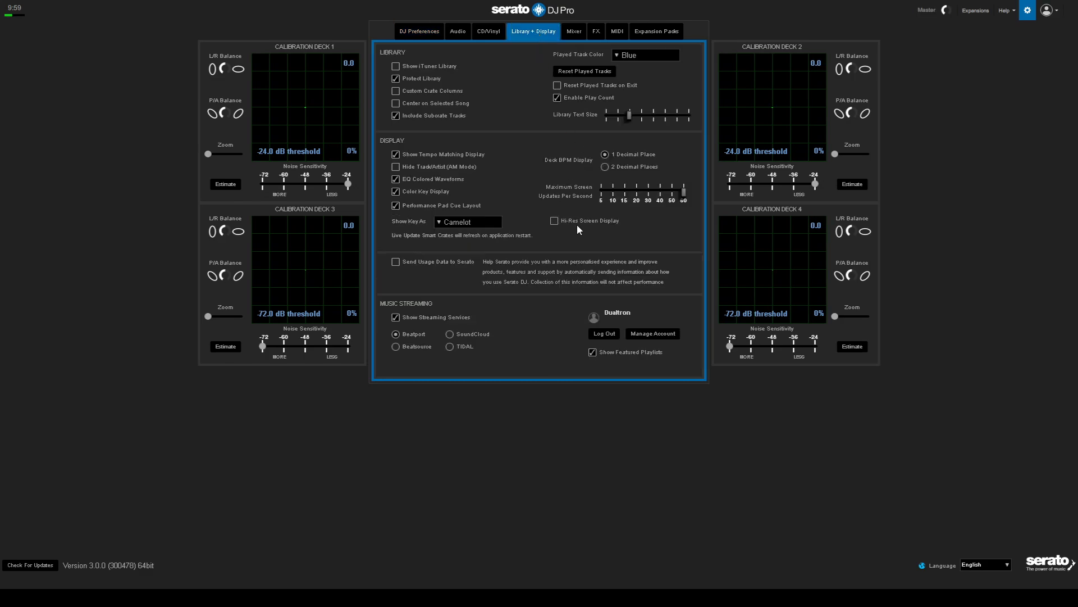
mouse_move(574, 238)
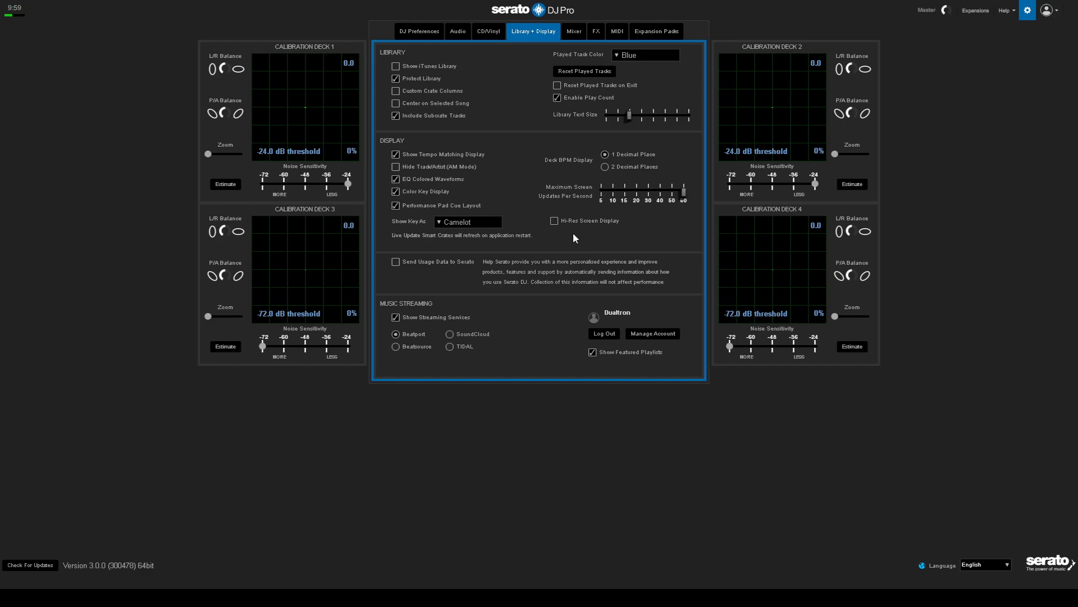
mouse_move(555, 238)
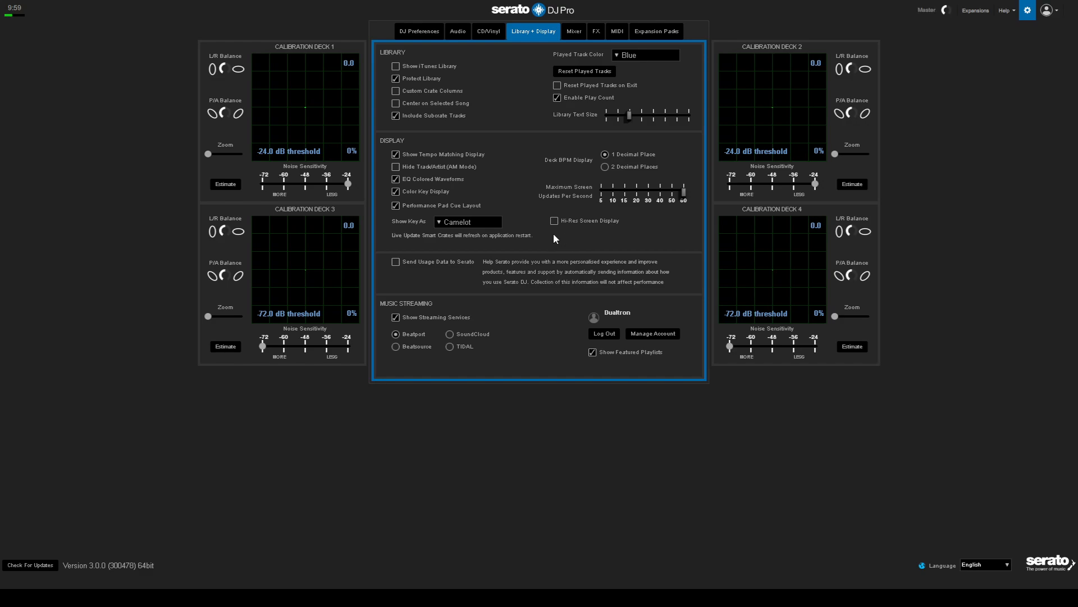
mouse_move(553, 231)
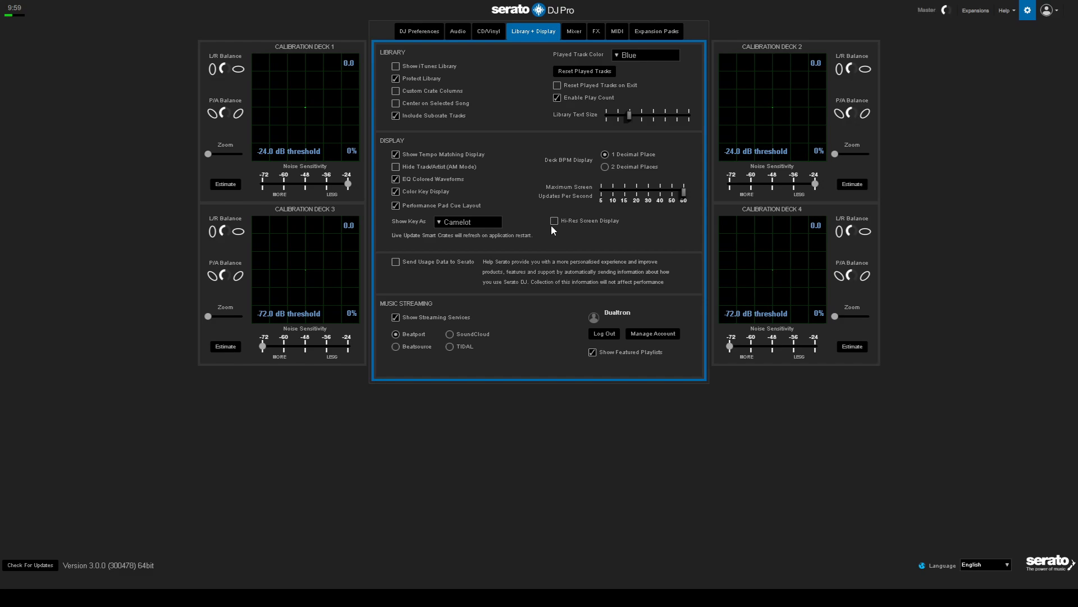
mouse_move(1026, 8)
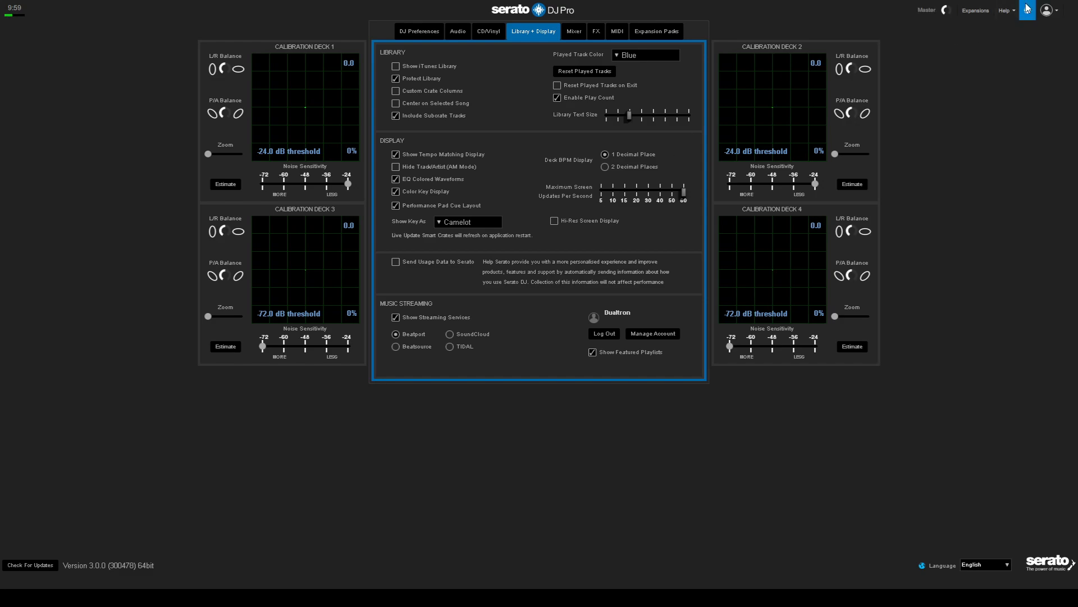
Leave Setup and return to the decks with Walk It Talk It playing on deck 1.
click(1025, 10)
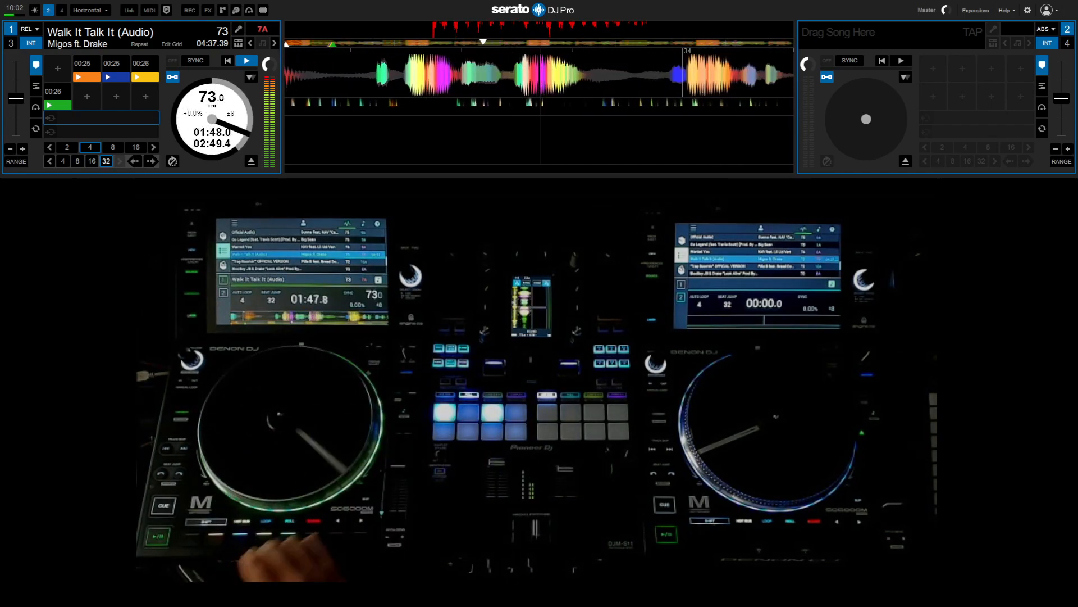
Show the Hip-Hop Central crate sorted by BPM while Walk It Talk It keeps playing.
click(467, 412)
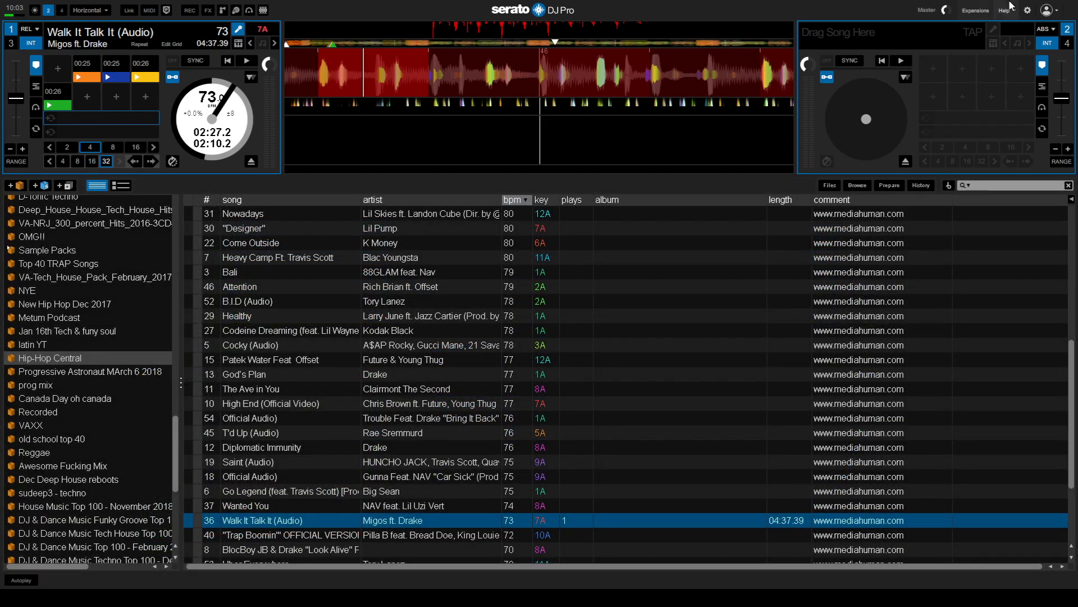
Reopen Setup on DJ Preferences and expand the Pad Mode choices (Loop Roll, Sampler, Slicer).
click(1026, 10)
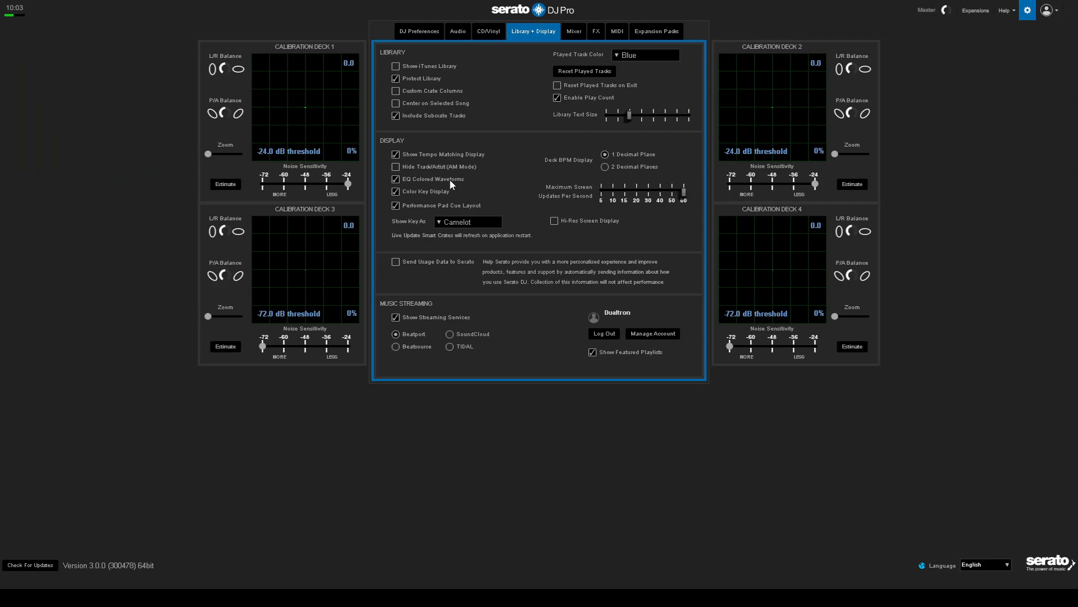
mouse_move(433, 210)
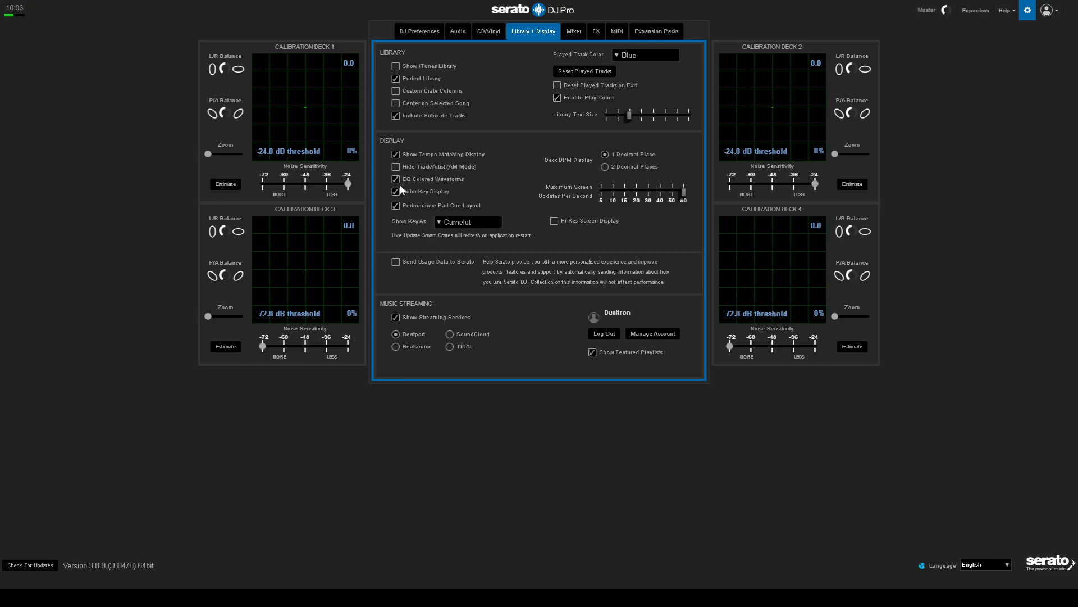
click(419, 32)
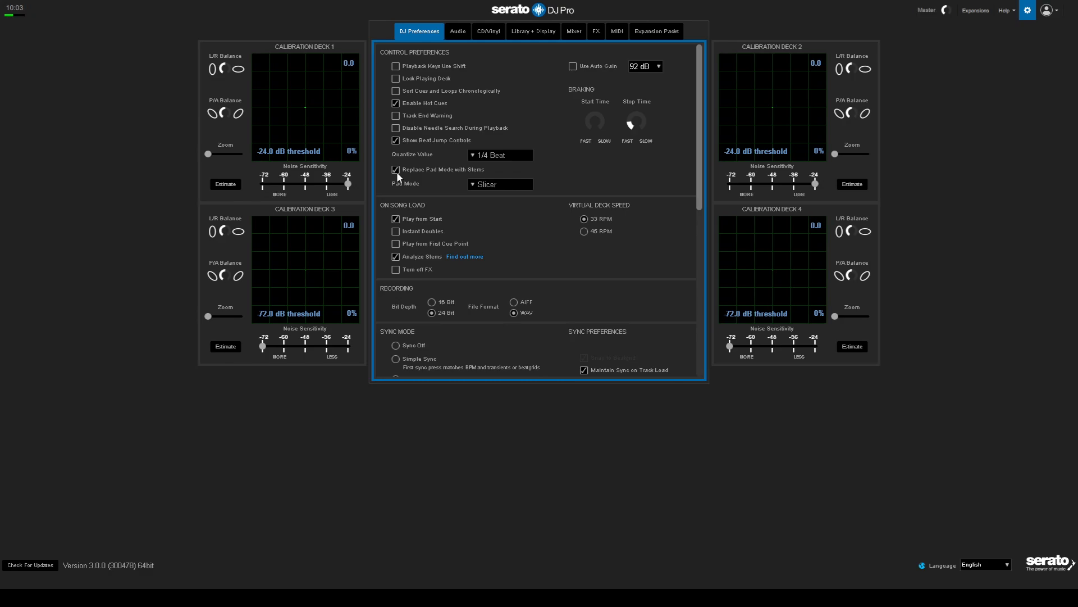
mouse_move(477, 189)
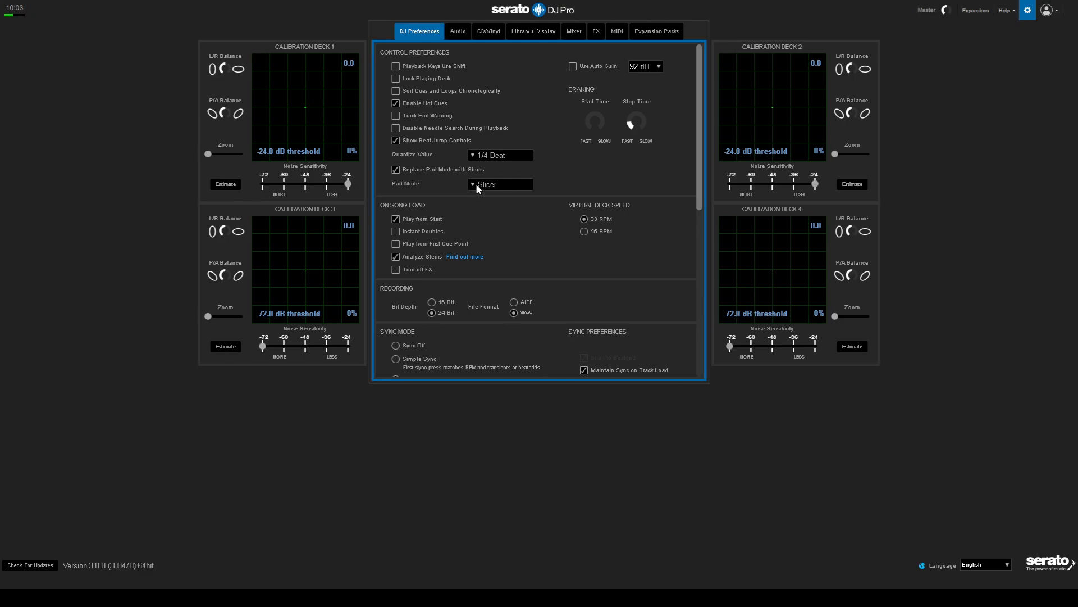
click(500, 183)
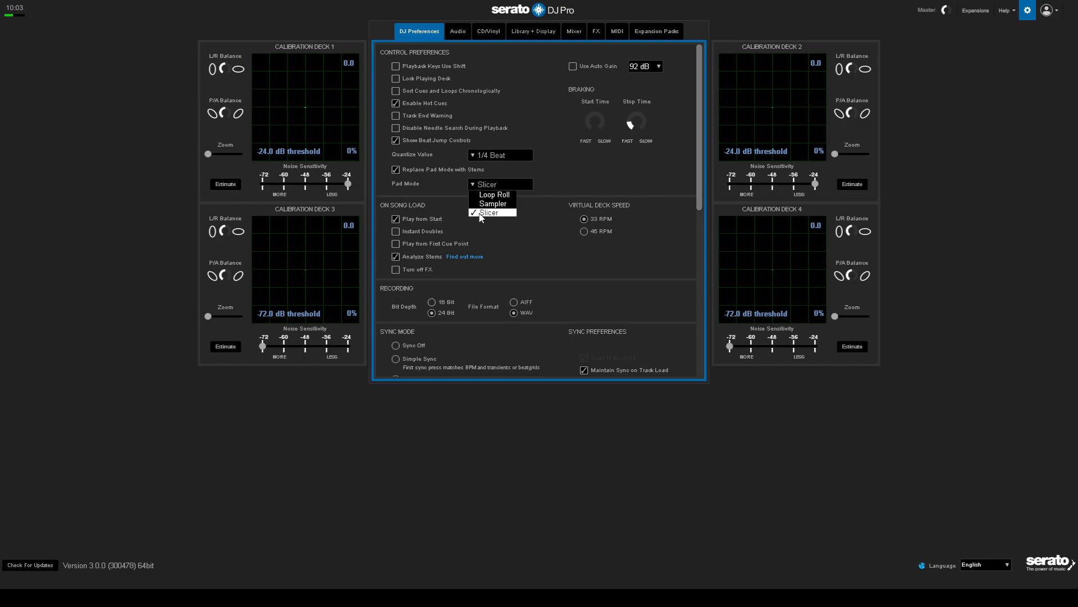
Choose Loop Roll as the stems Pad Mode and leave Setup back to the All Audio library.
click(493, 195)
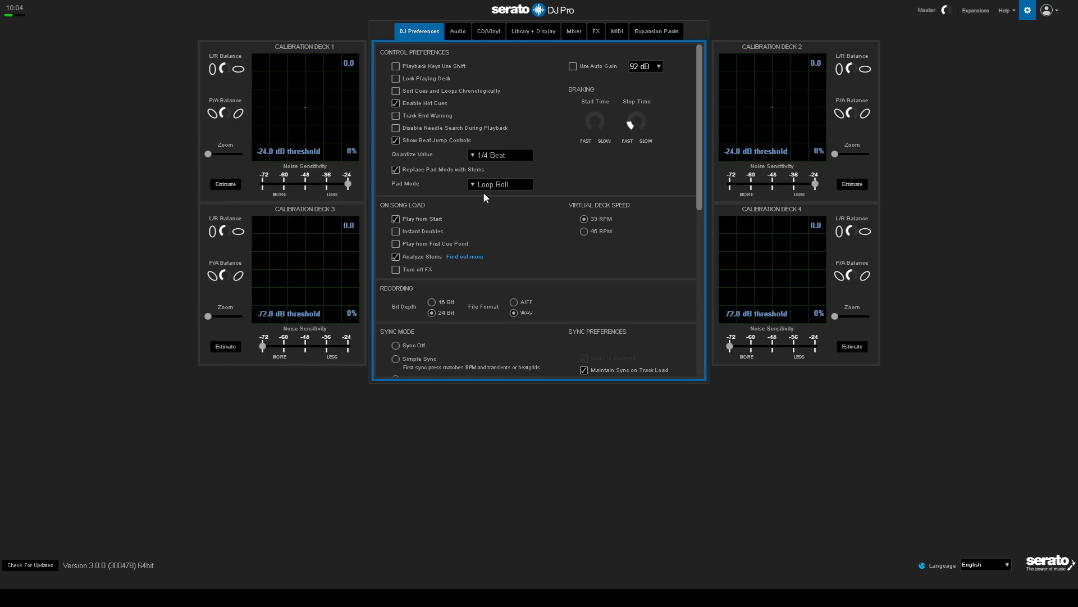
click(1028, 10)
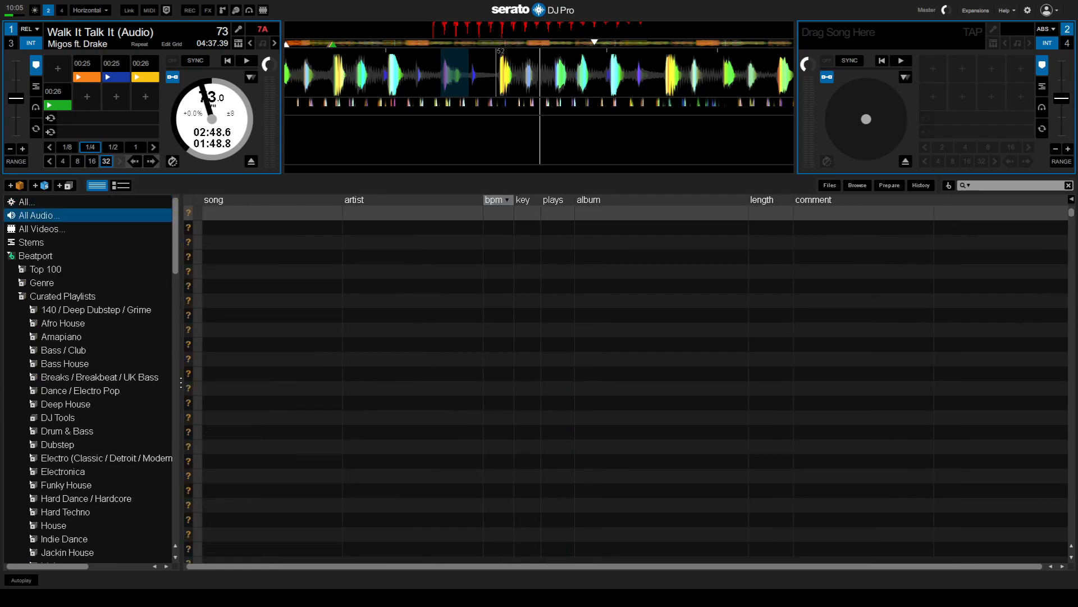
Browse the Beatport genre playlists in the sidebar and land on Nu Disco / Disco.
click(46, 269)
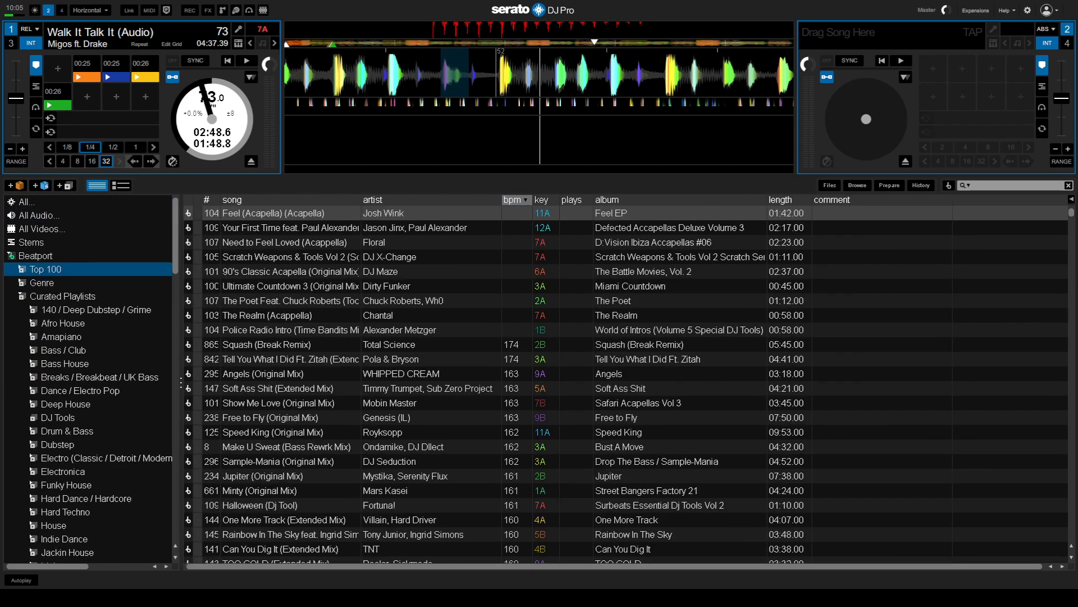
click(42, 282)
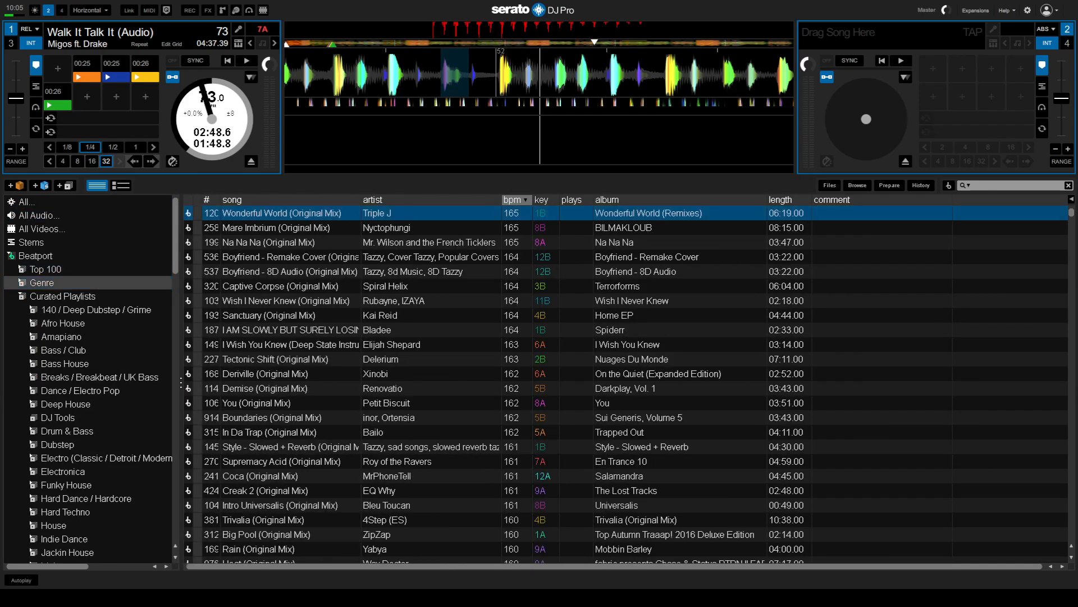
click(99, 363)
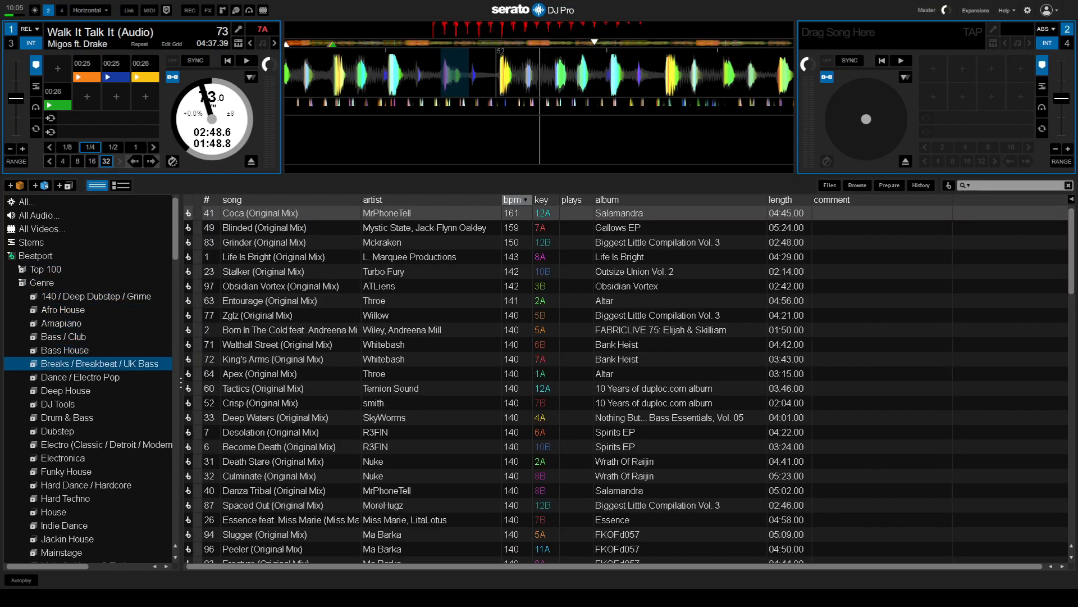
click(65, 497)
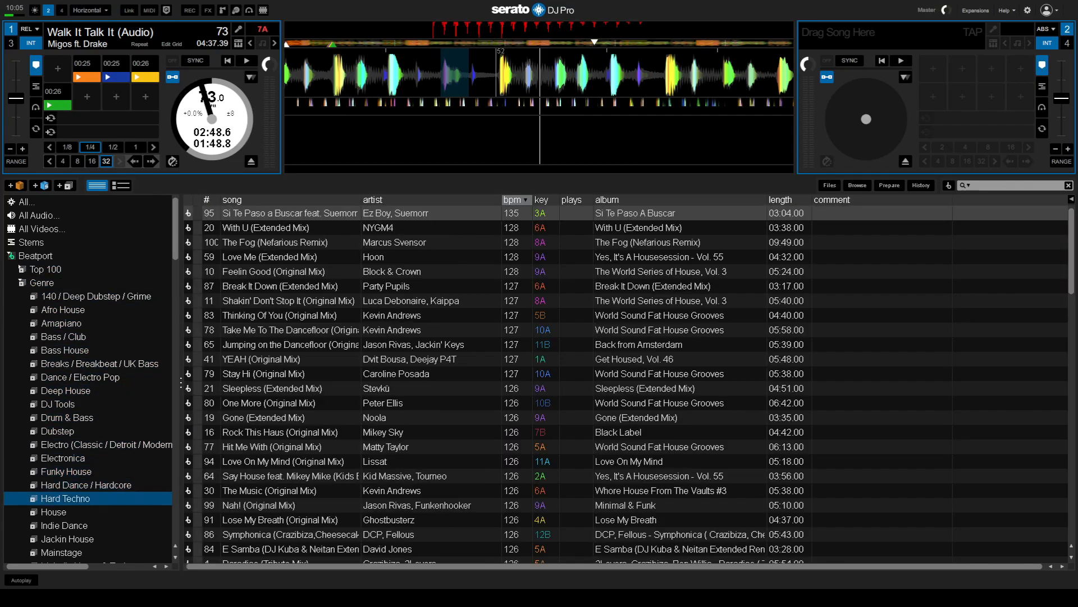
click(65, 556)
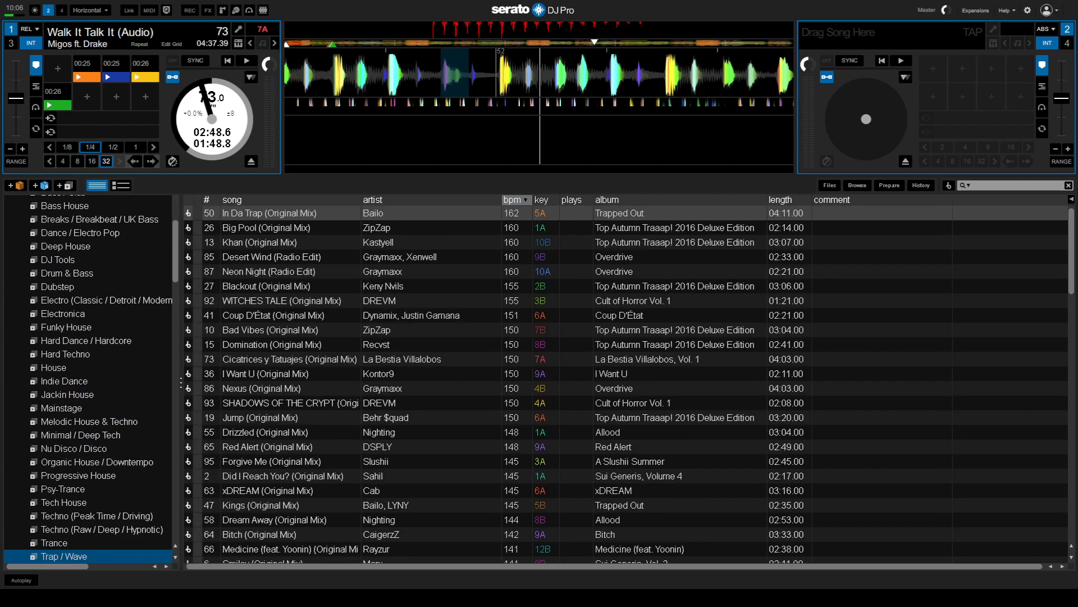
click(96, 516)
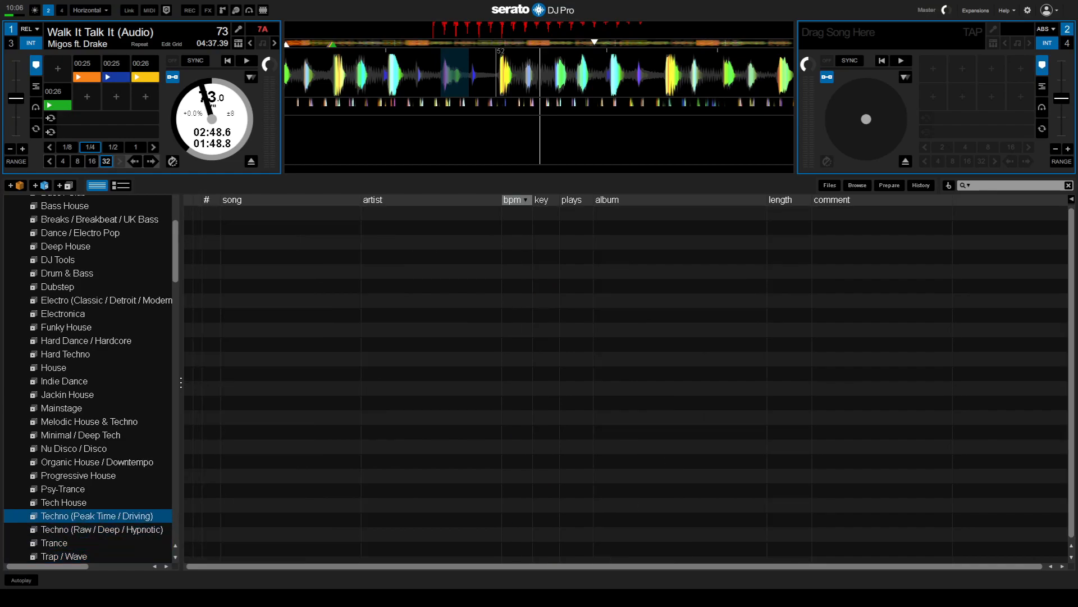
click(97, 462)
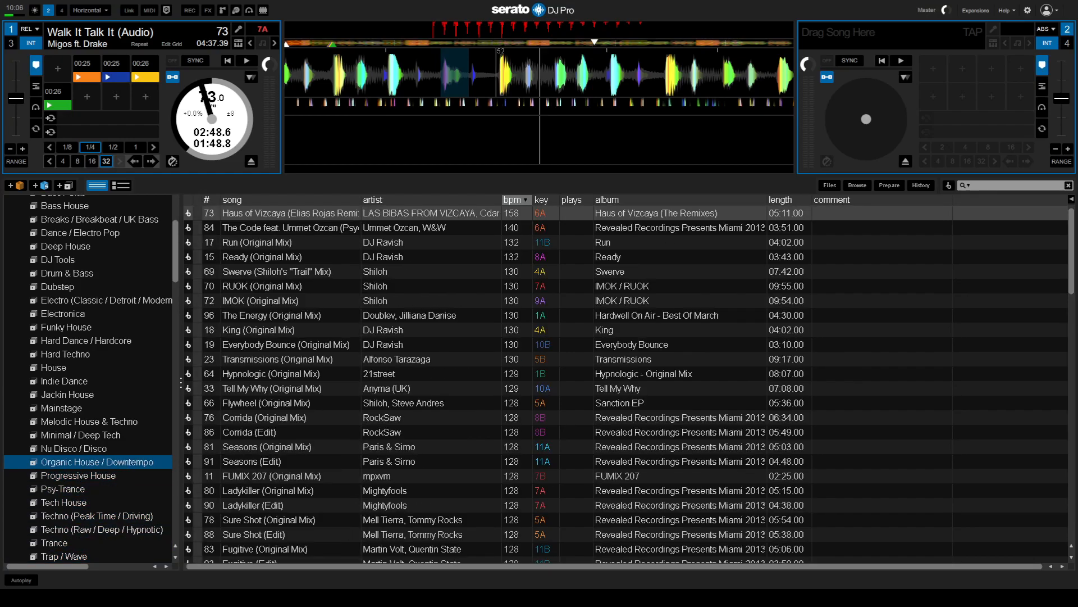
click(74, 448)
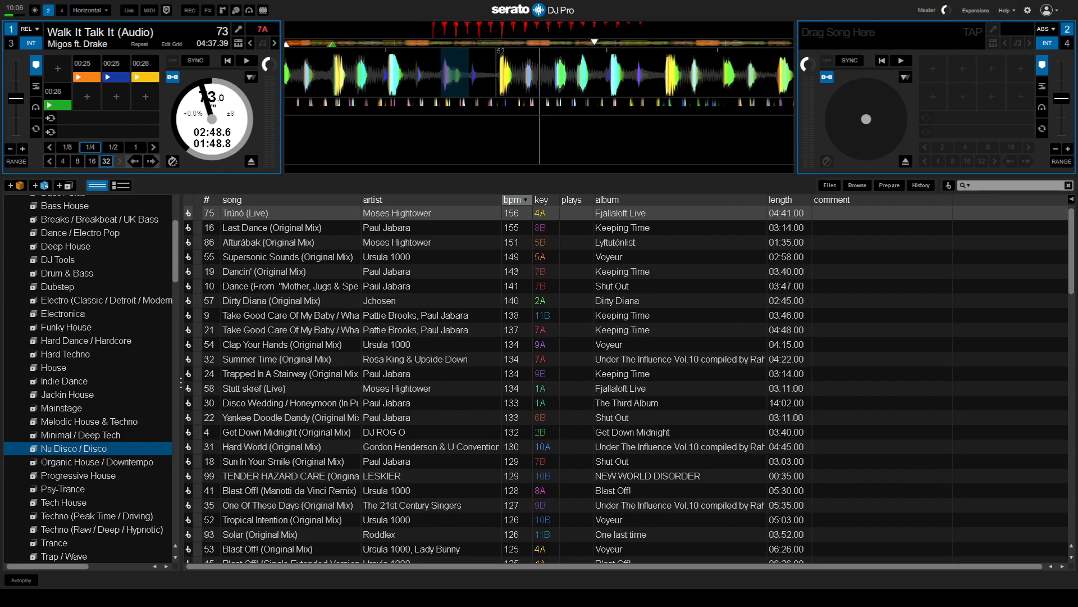
Load Supersonic Sounds (Original Mix) by Ursula 1000 onto deck 1 and start it playing.
click(276, 212)
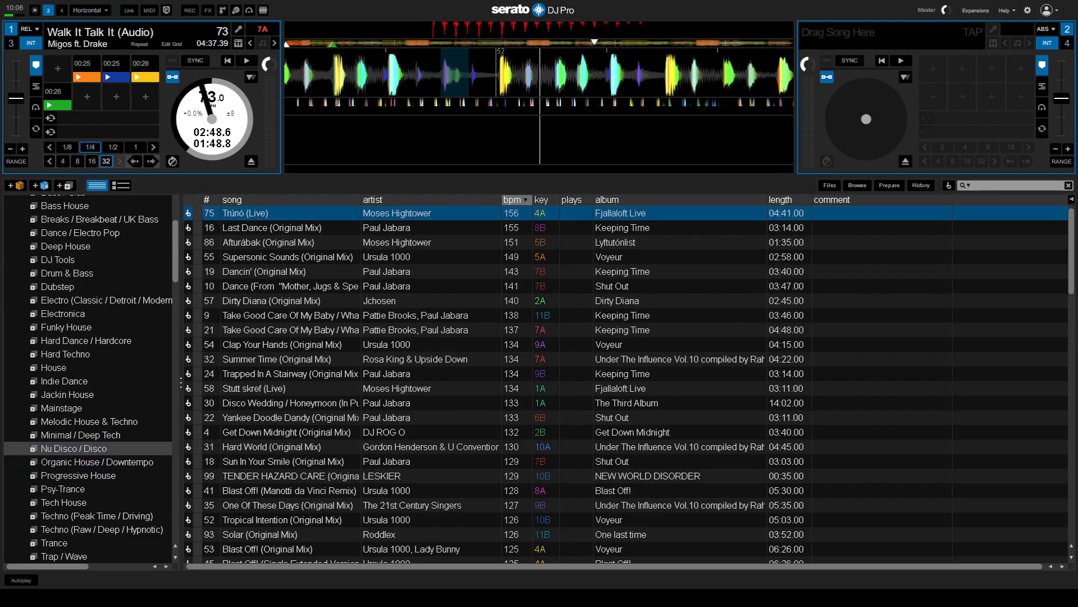
click(275, 271)
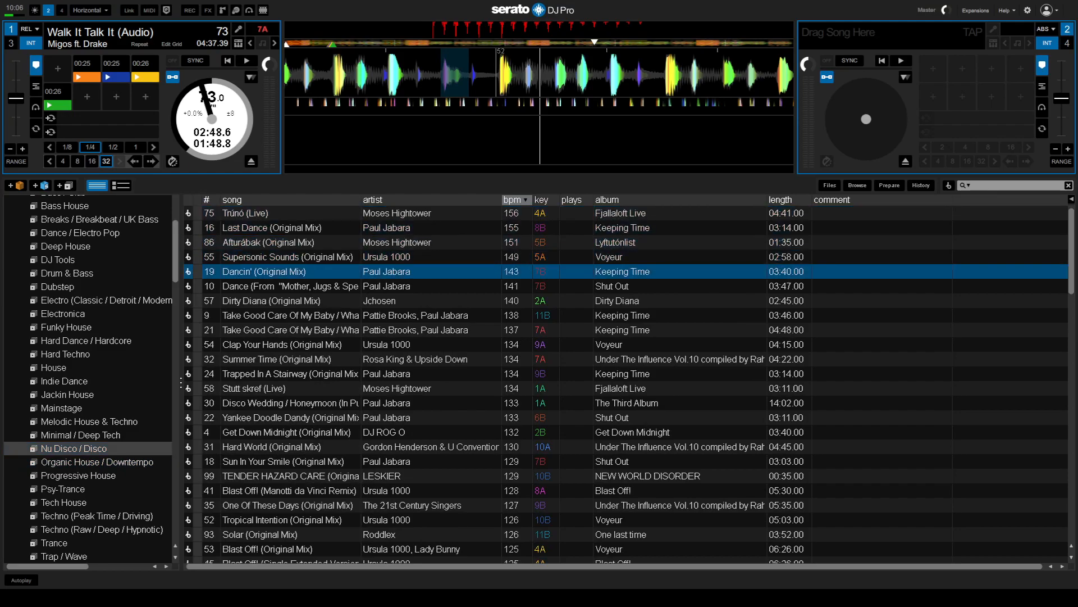
click(288, 256)
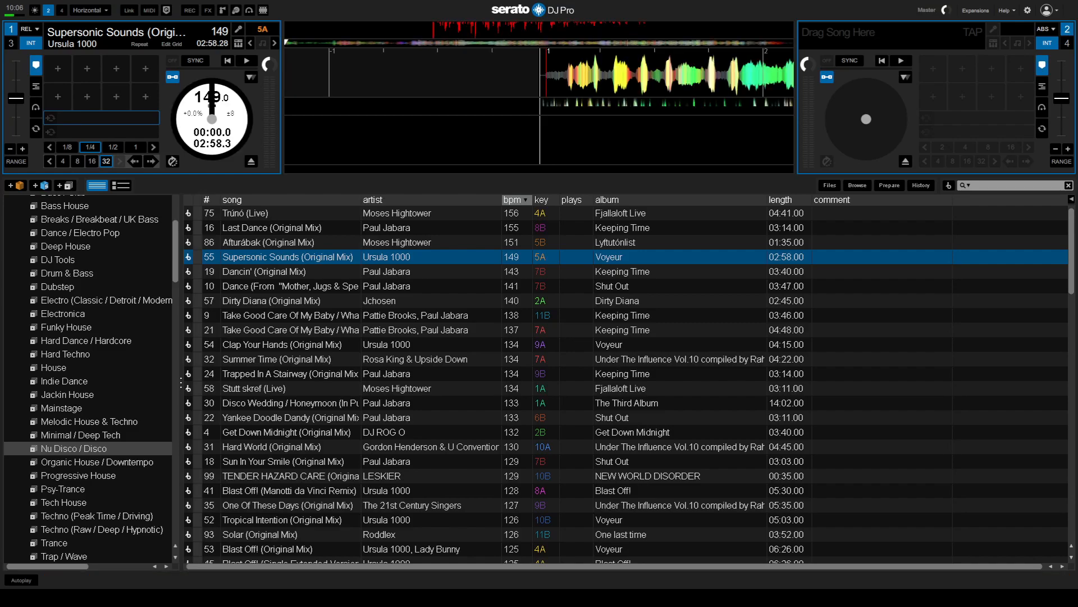
click(246, 61)
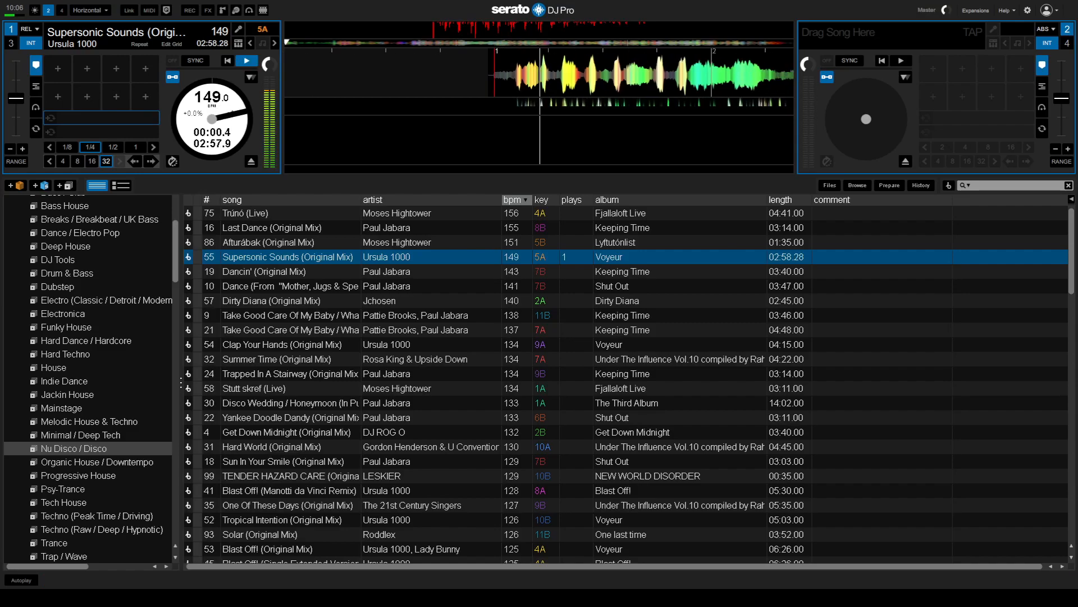
click(246, 60)
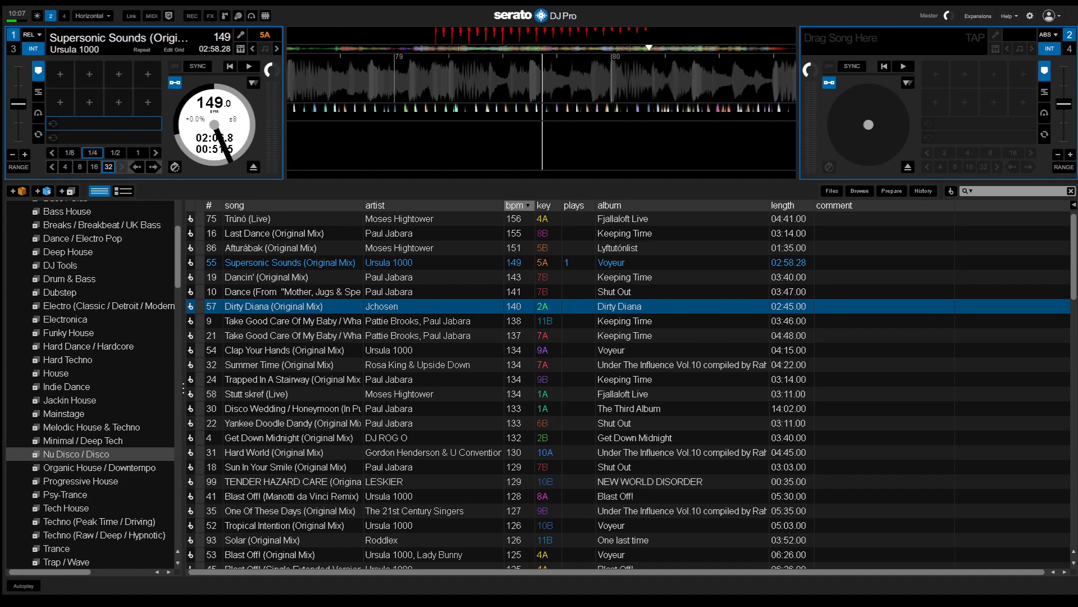
mouse_move(191, 292)
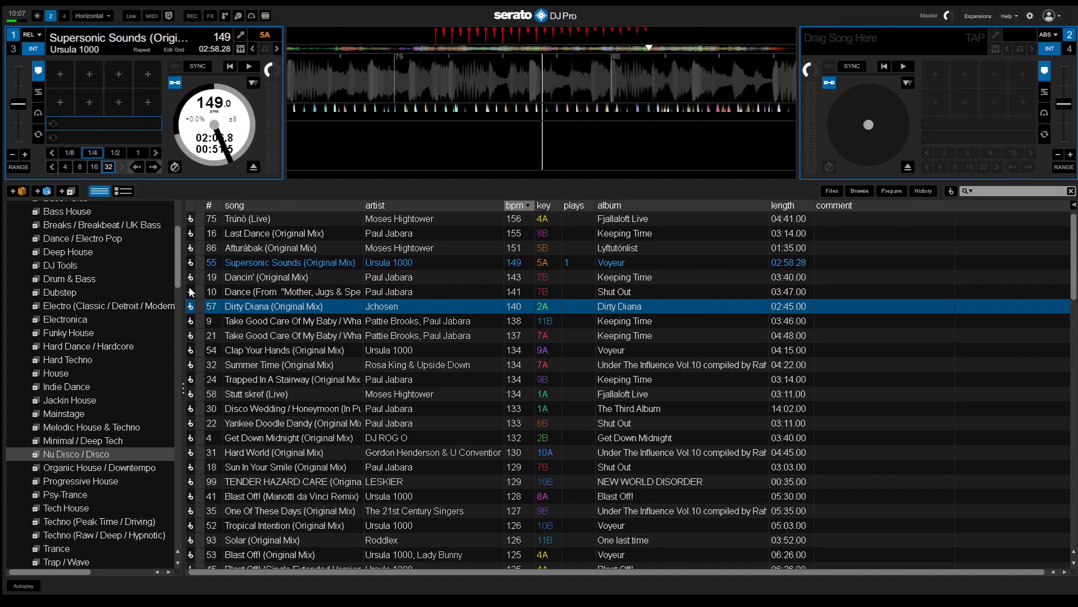
click(69, 278)
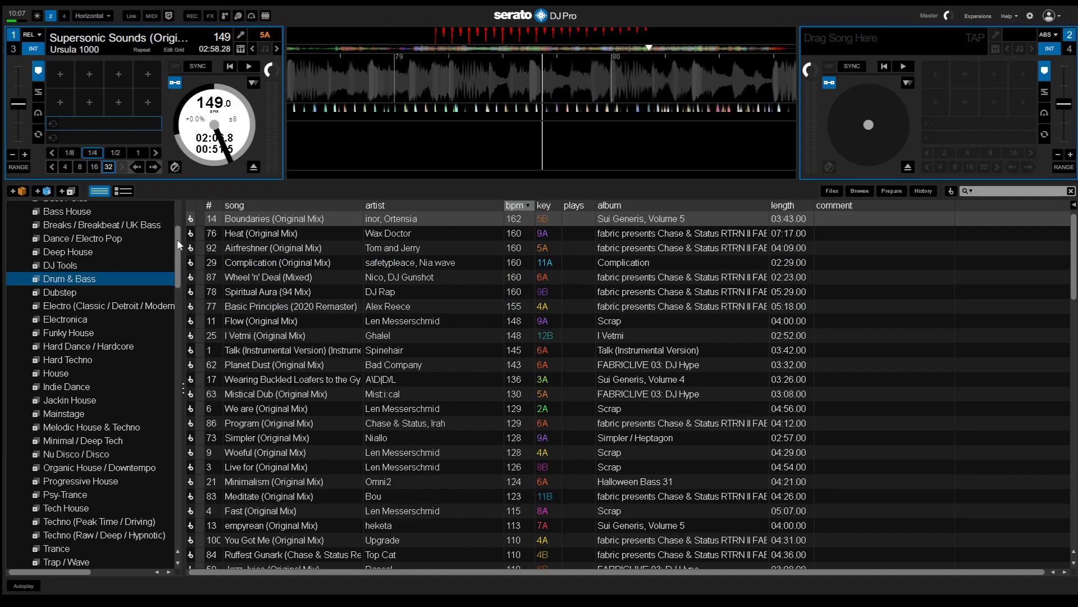
click(33, 247)
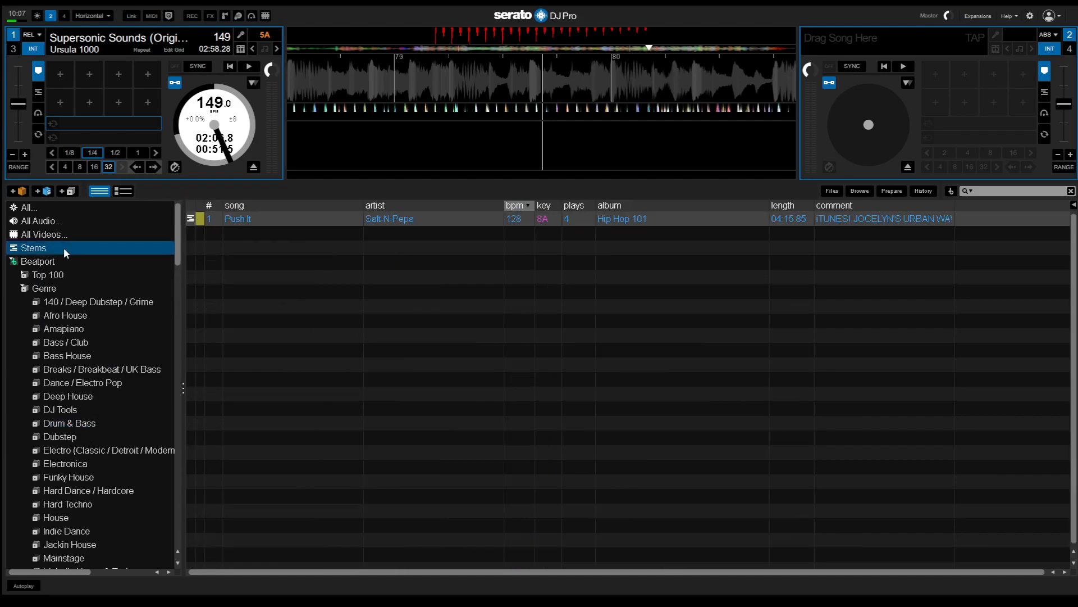
mouse_move(221, 233)
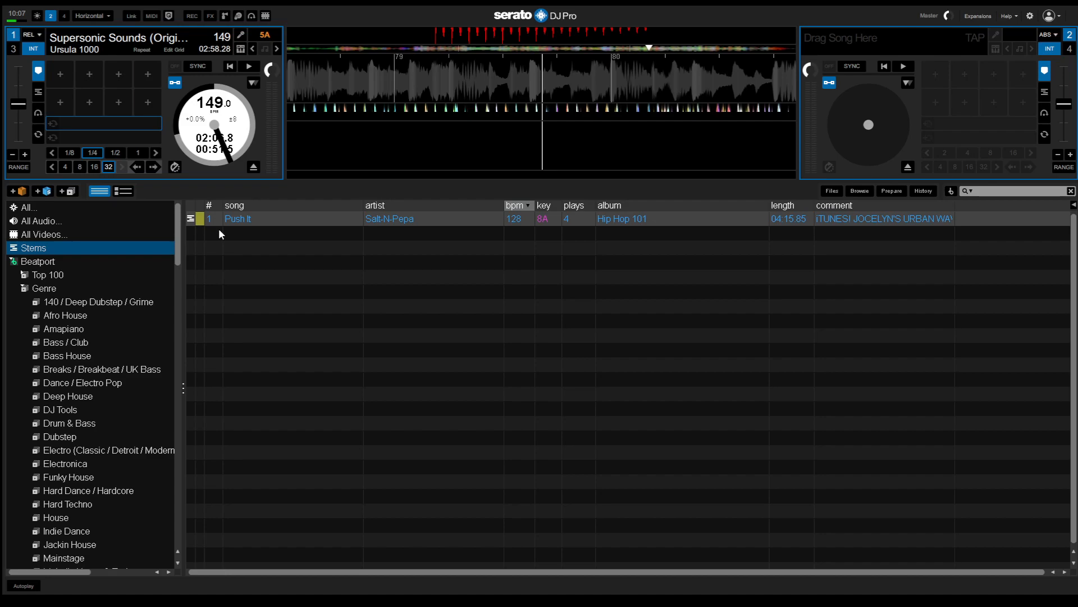
mouse_move(127, 251)
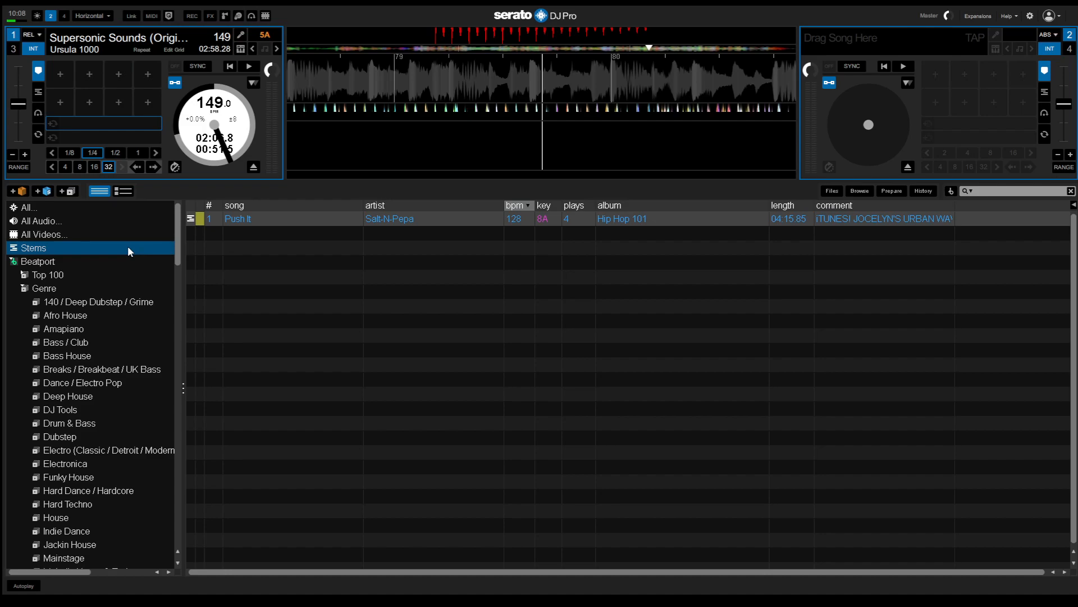
mouse_move(103, 256)
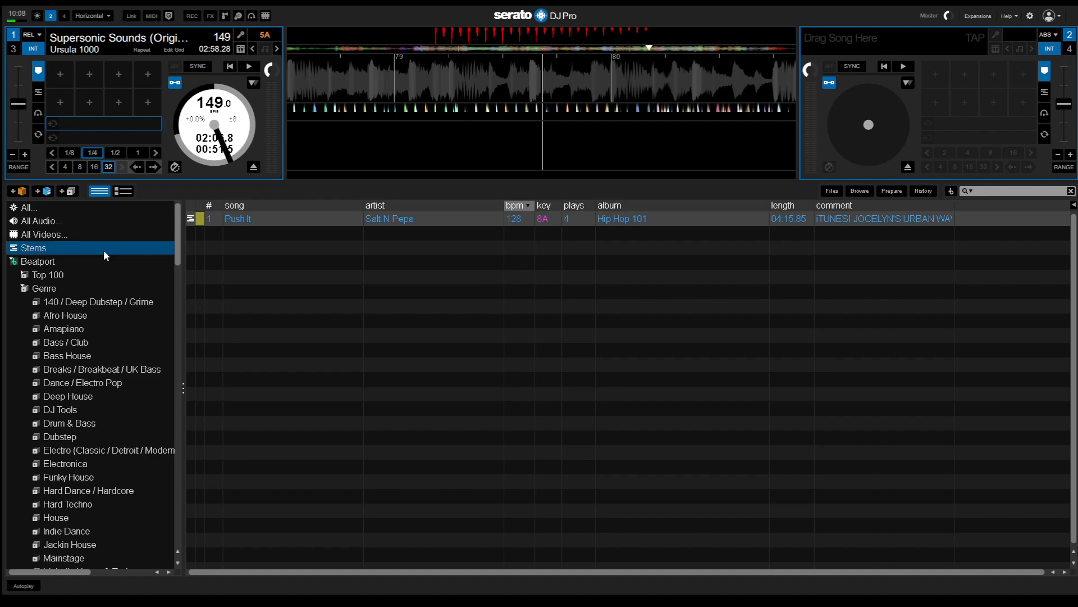
mouse_move(177, 262)
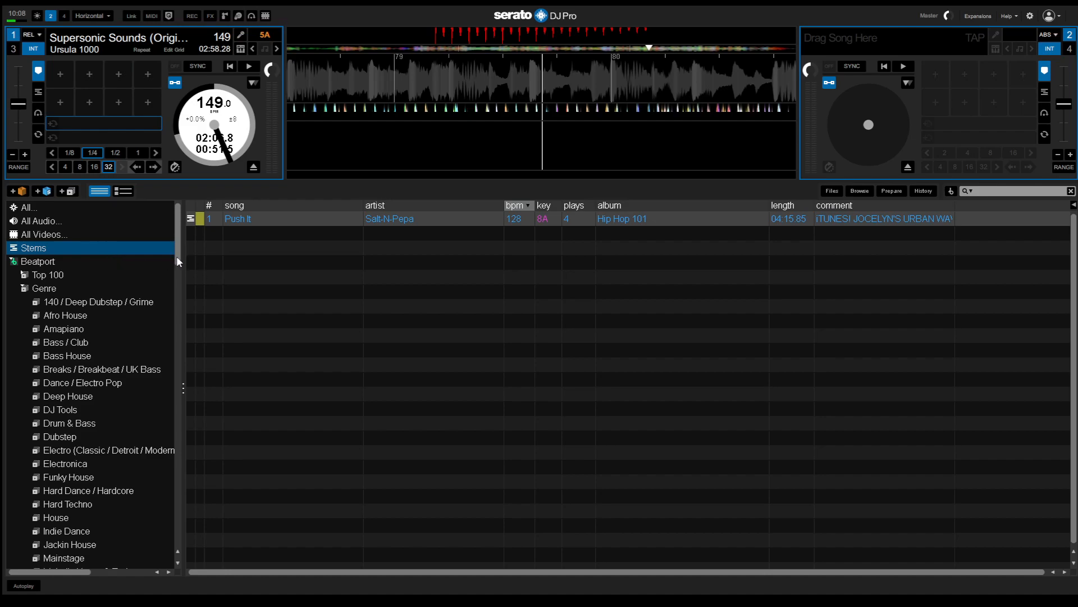
Show the songs in the 'old school top 40' crate sorted by BPM.
scroll(down, 3)
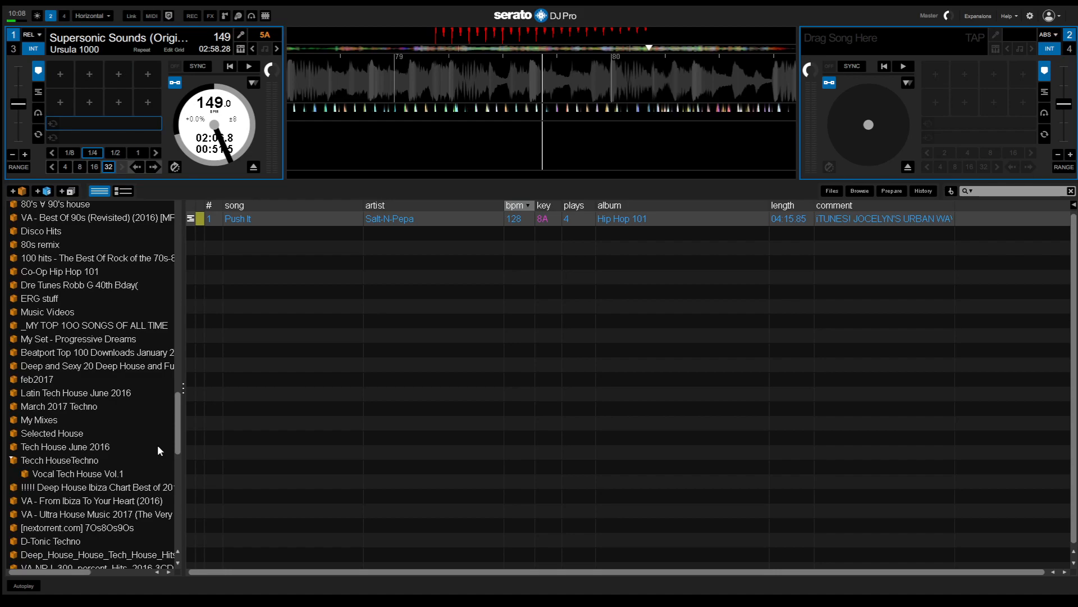
scroll(down, 3)
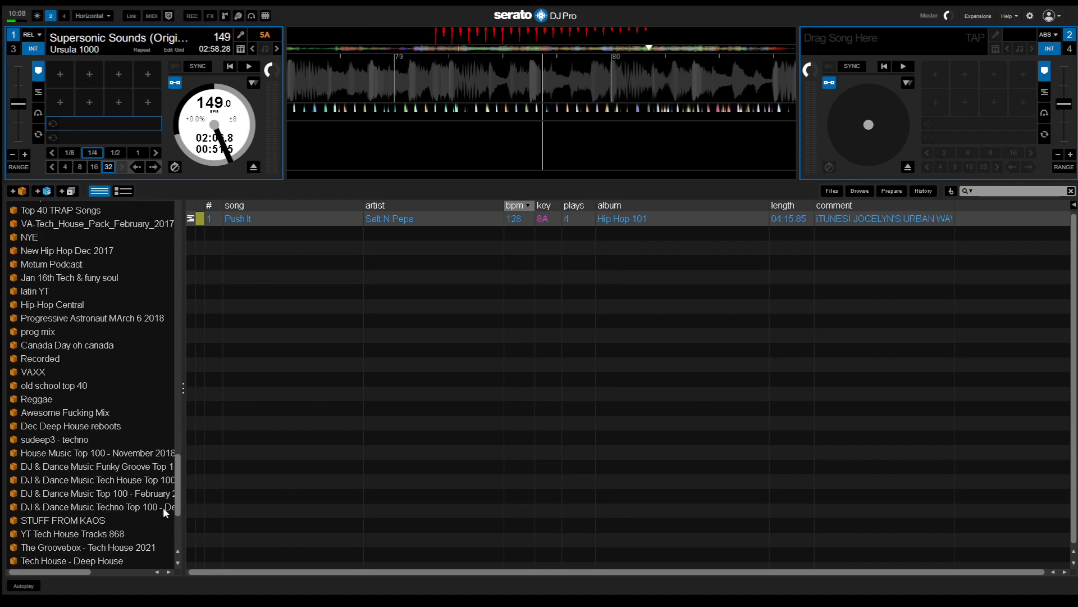
scroll(down, 3)
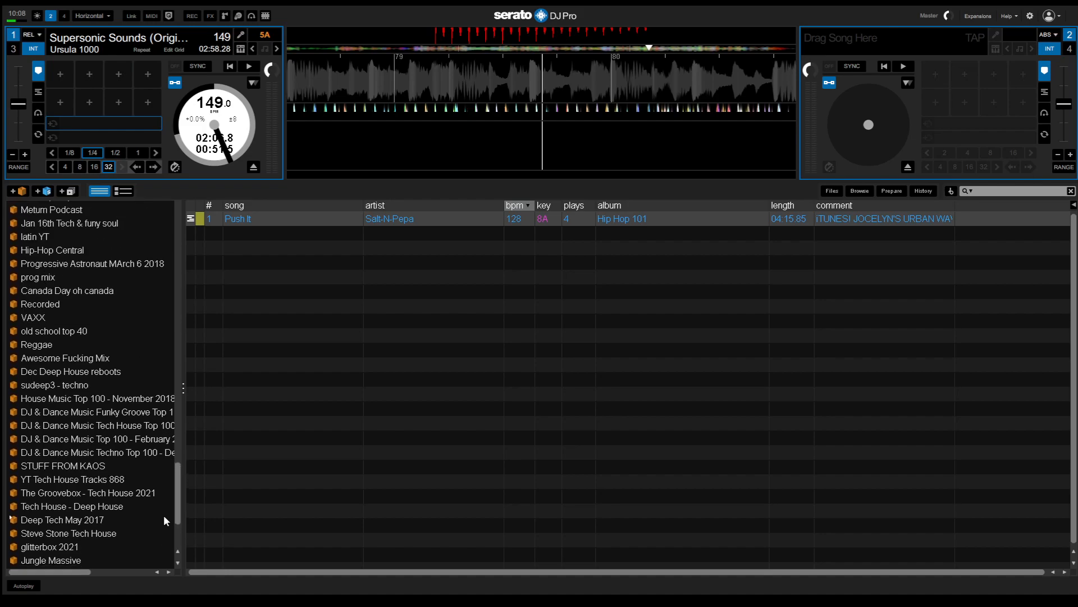
click(54, 366)
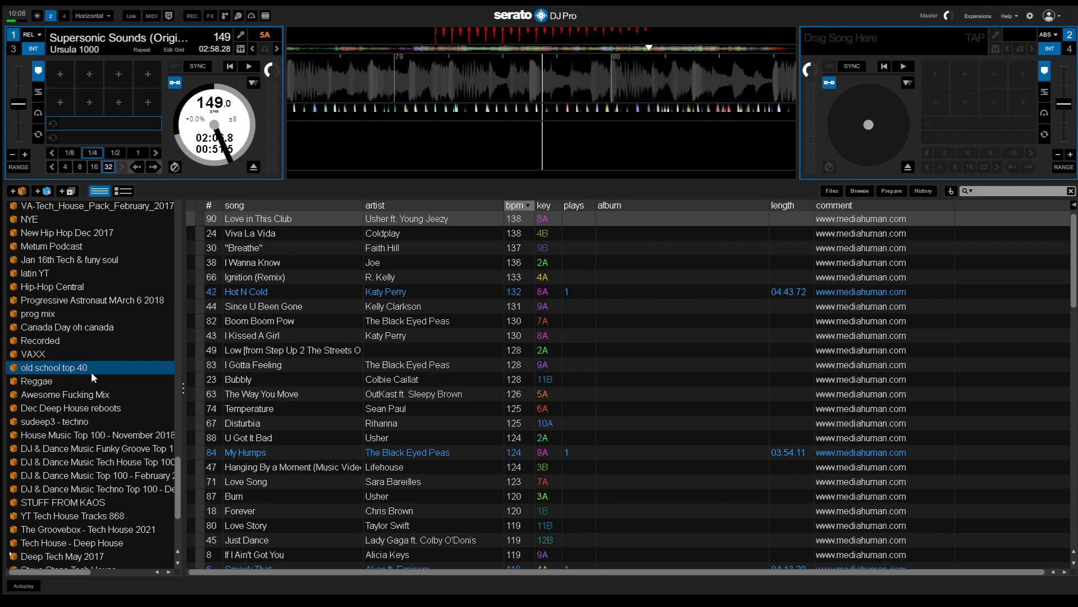
mouse_move(297, 446)
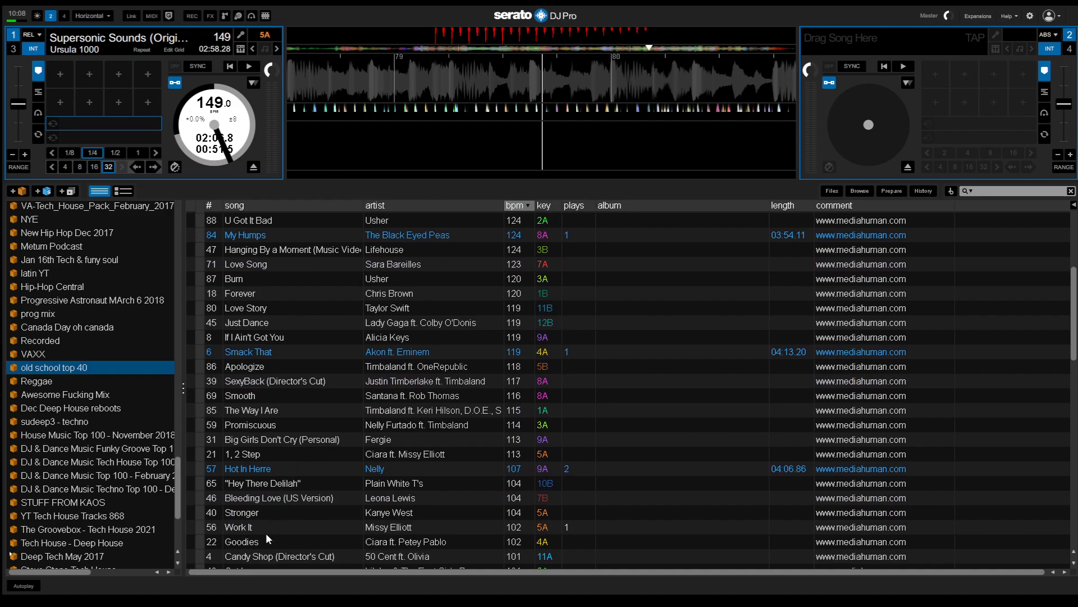
Load Missy Elliott's Work It onto deck 1, play it about a minute, then pause.
click(247, 526)
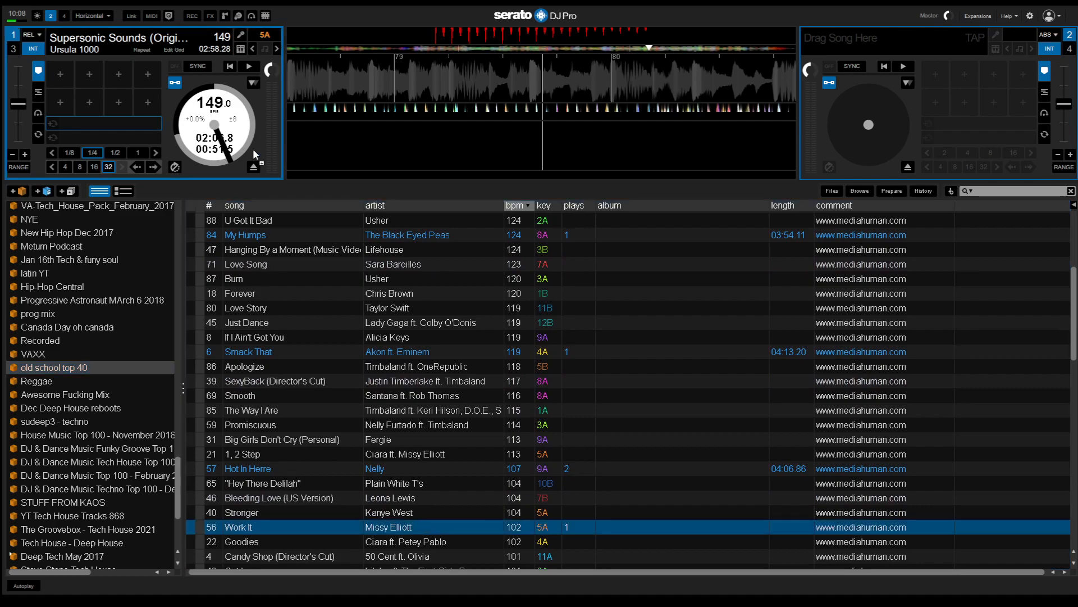
double_click(238, 527)
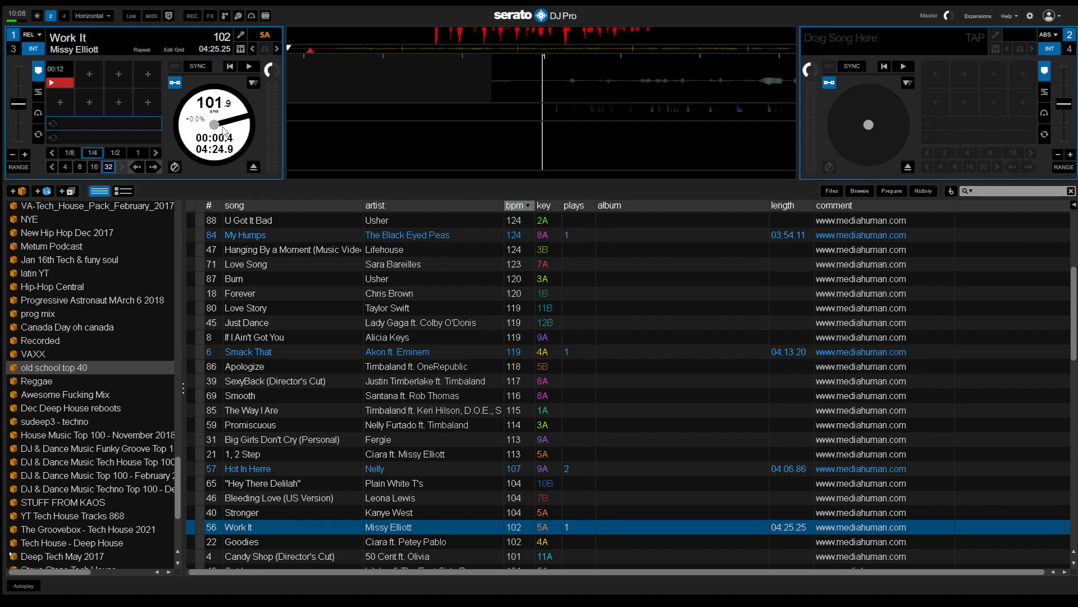
click(247, 66)
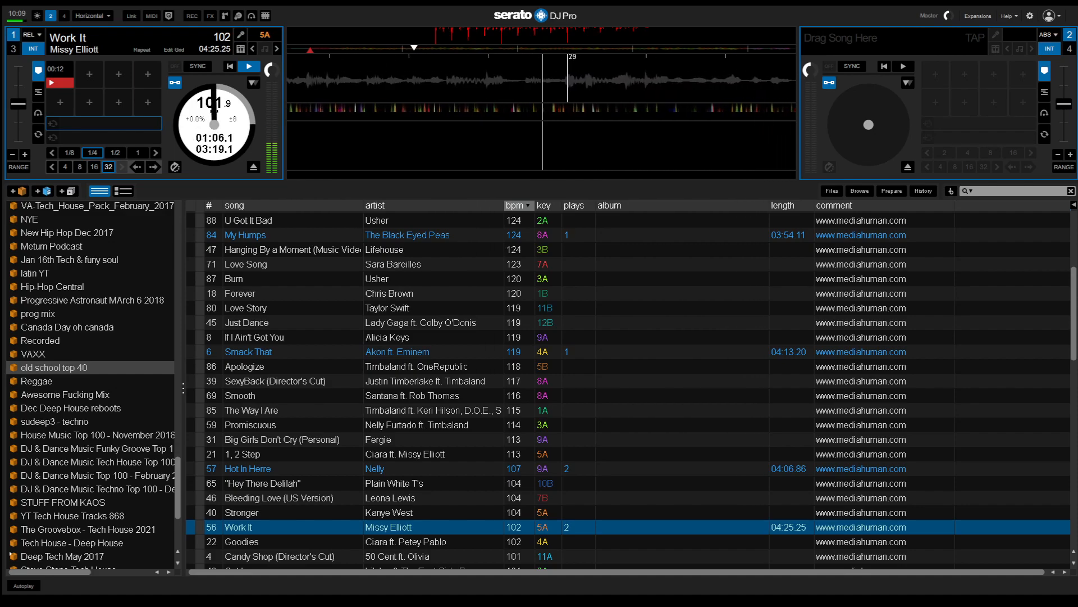
click(247, 66)
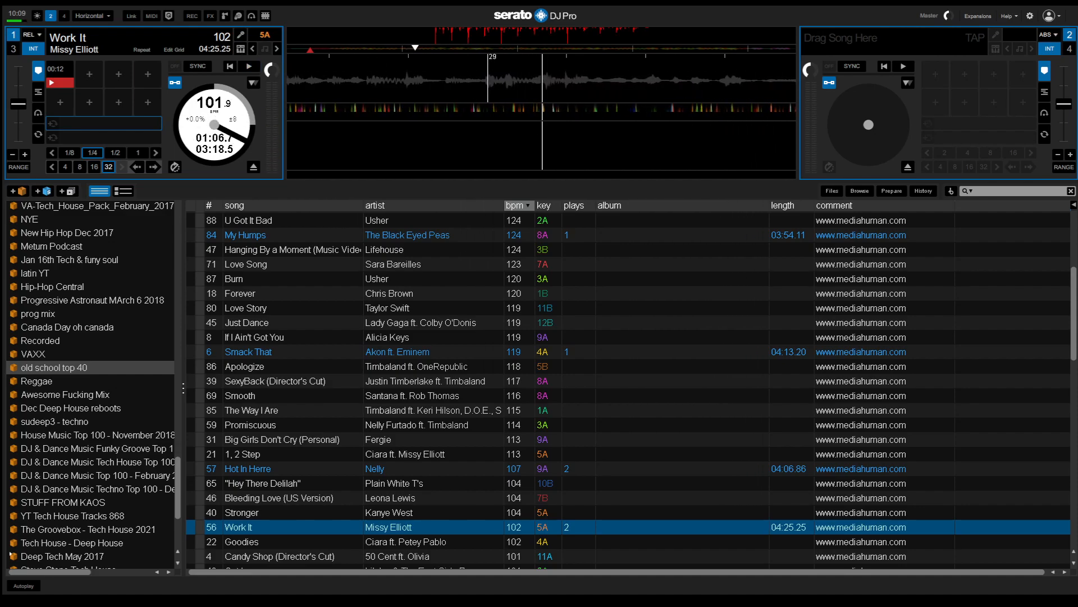
Load Candy Shop (Director's Cut) by 50 Cent ft. Olivia onto deck 1 and play it.
click(240, 541)
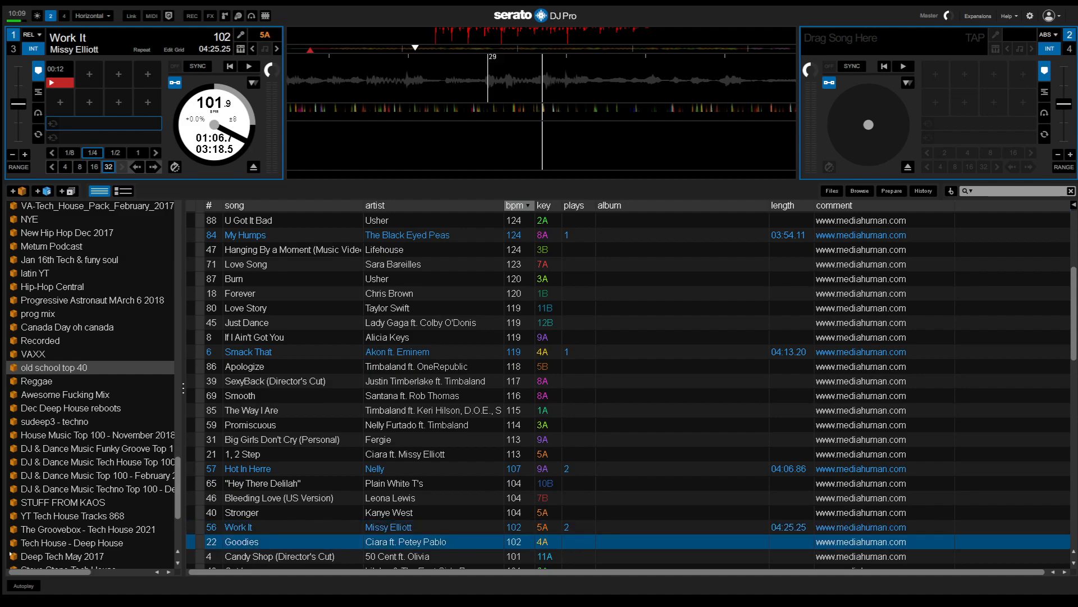
double_click(279, 541)
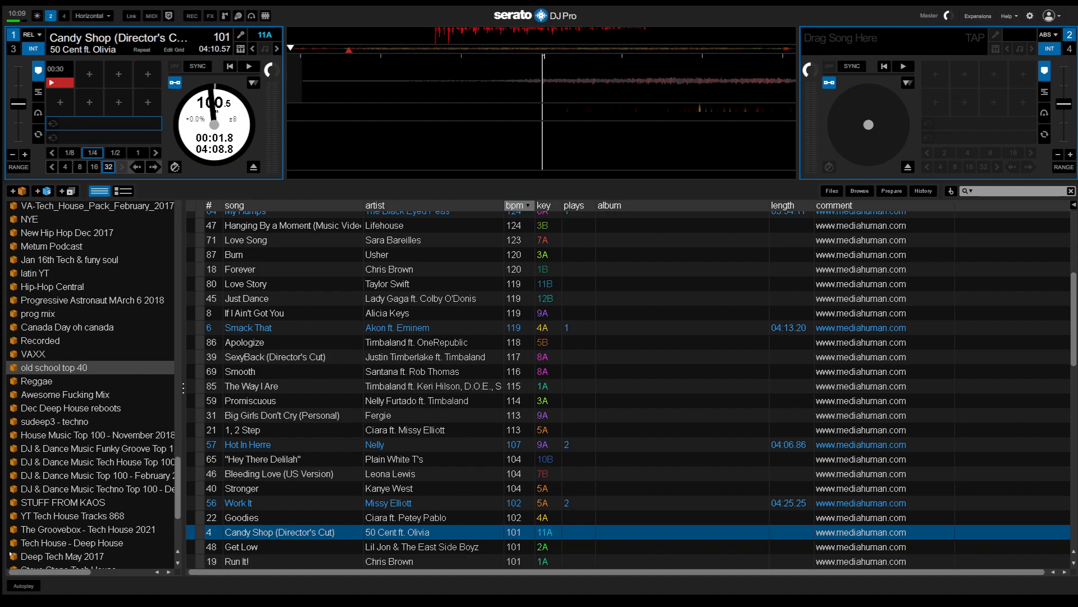
click(248, 66)
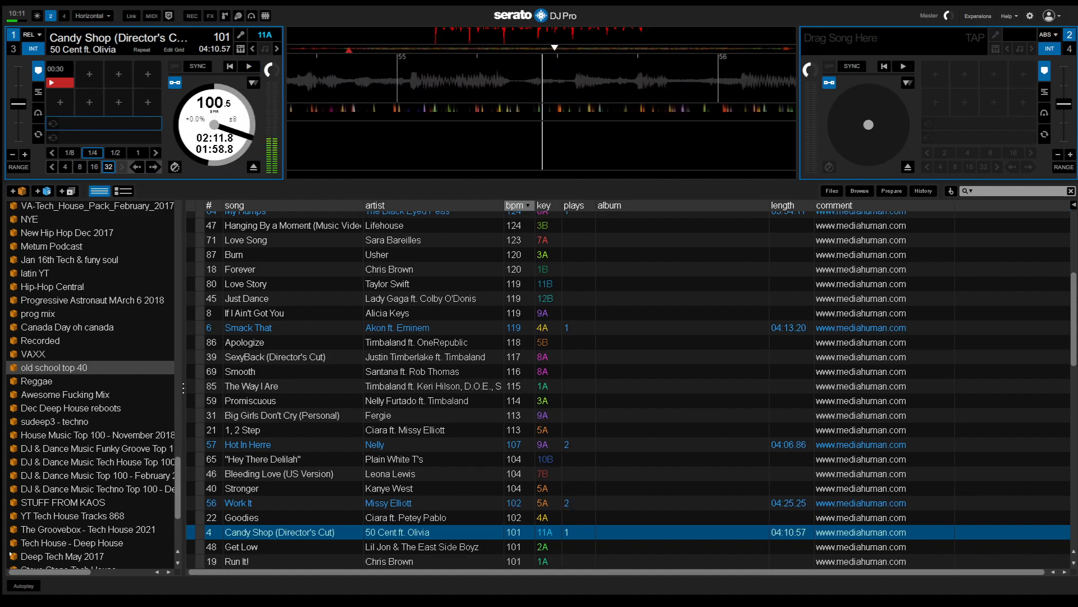
click(249, 65)
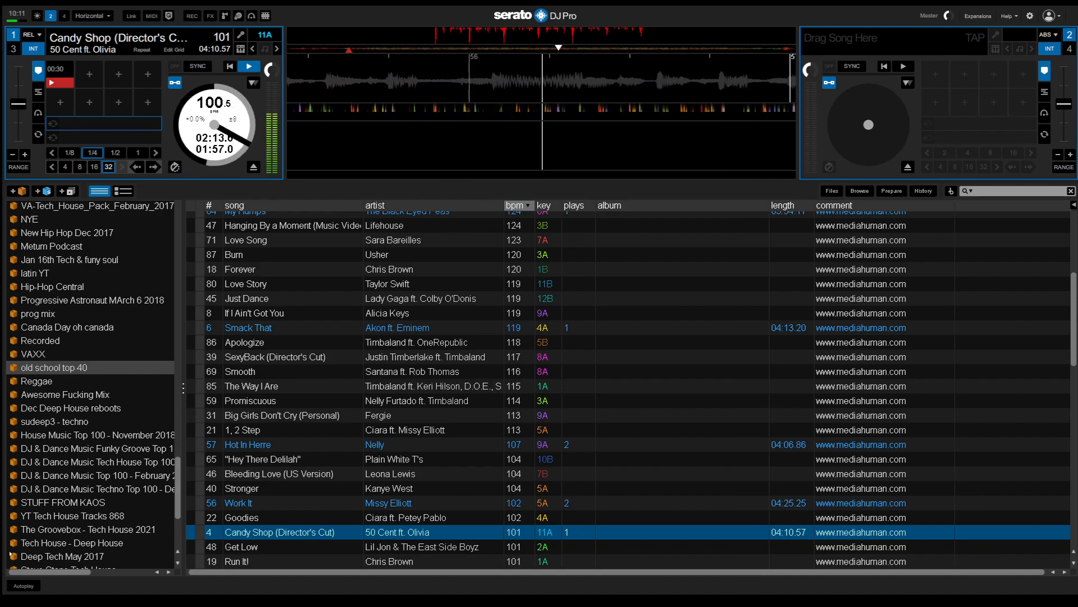